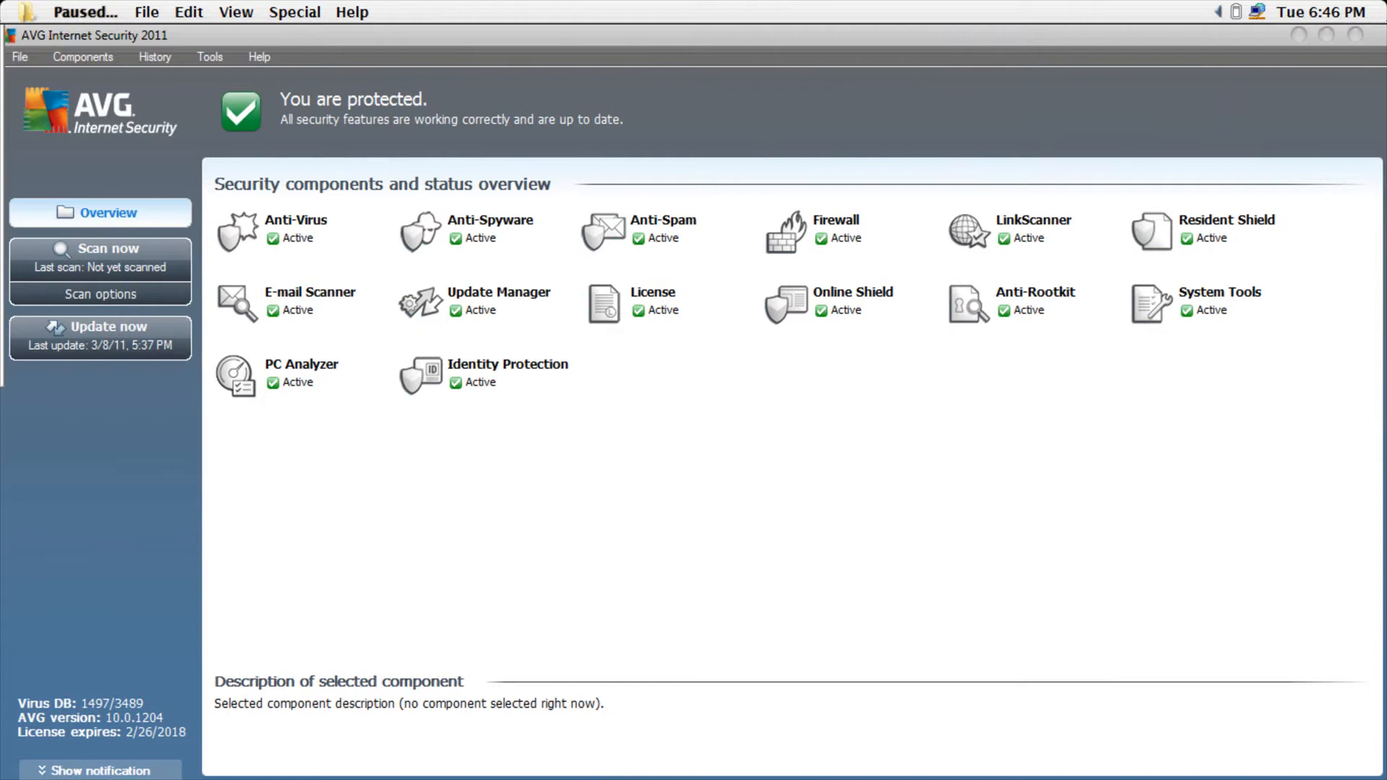
- Switch back to the AVG Internet Security window and bring up its Tools menu
key("win+tab")
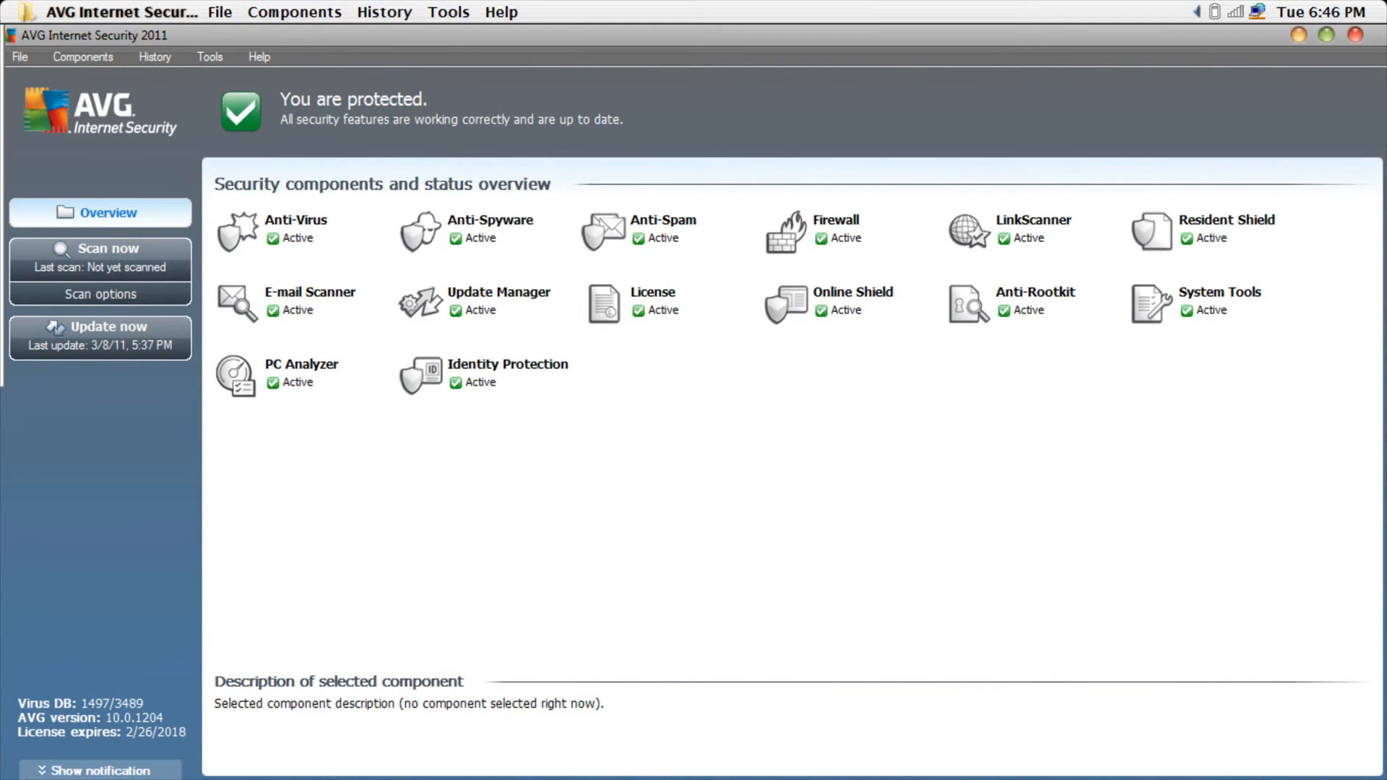
key("alt+tab")
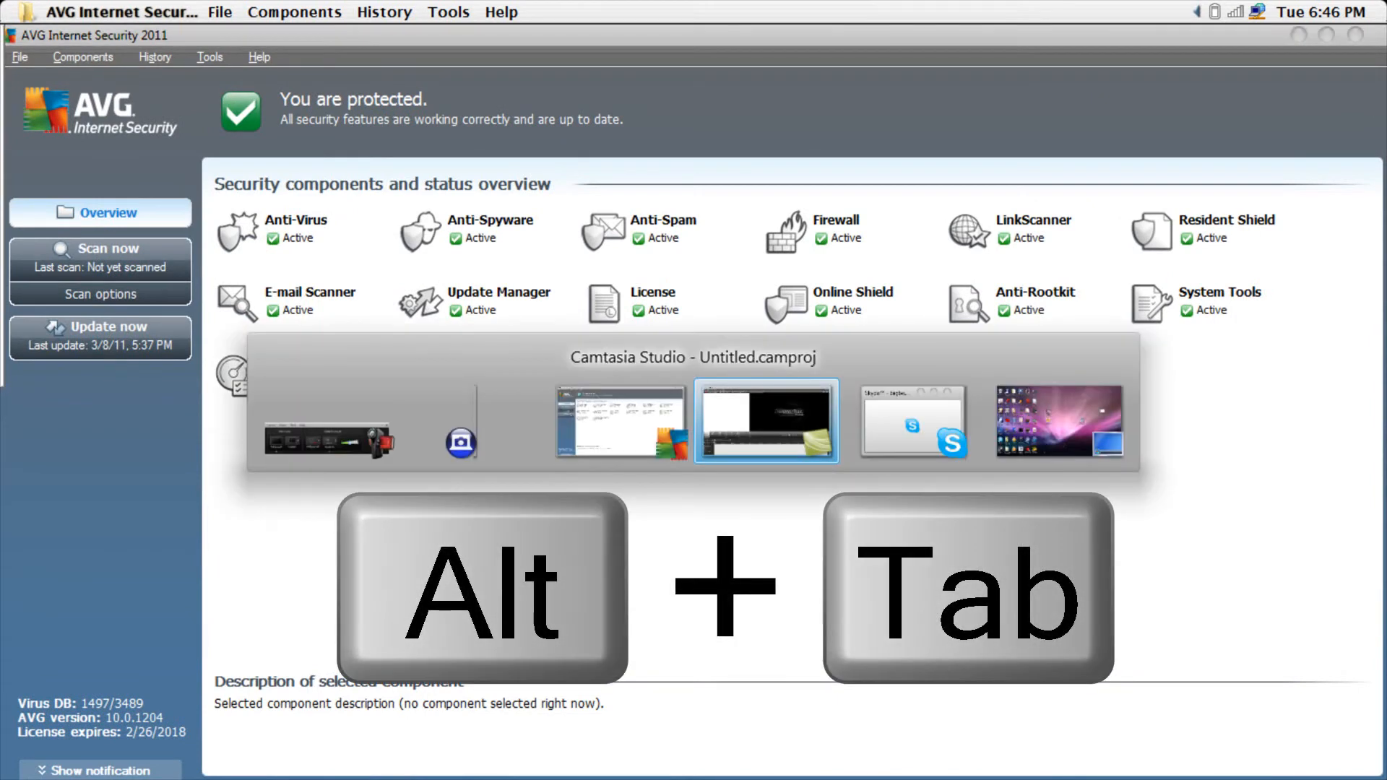
key("Tab")
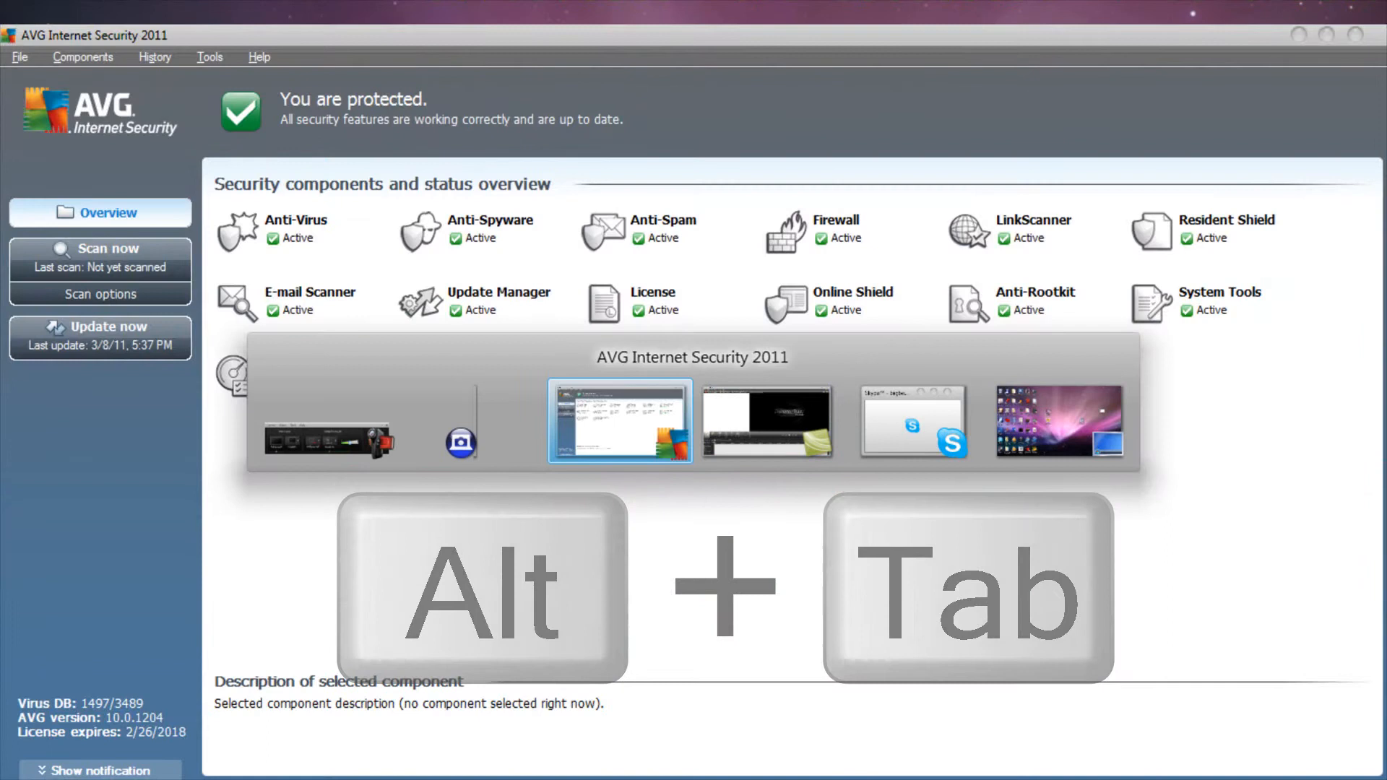
key("alt+tab")
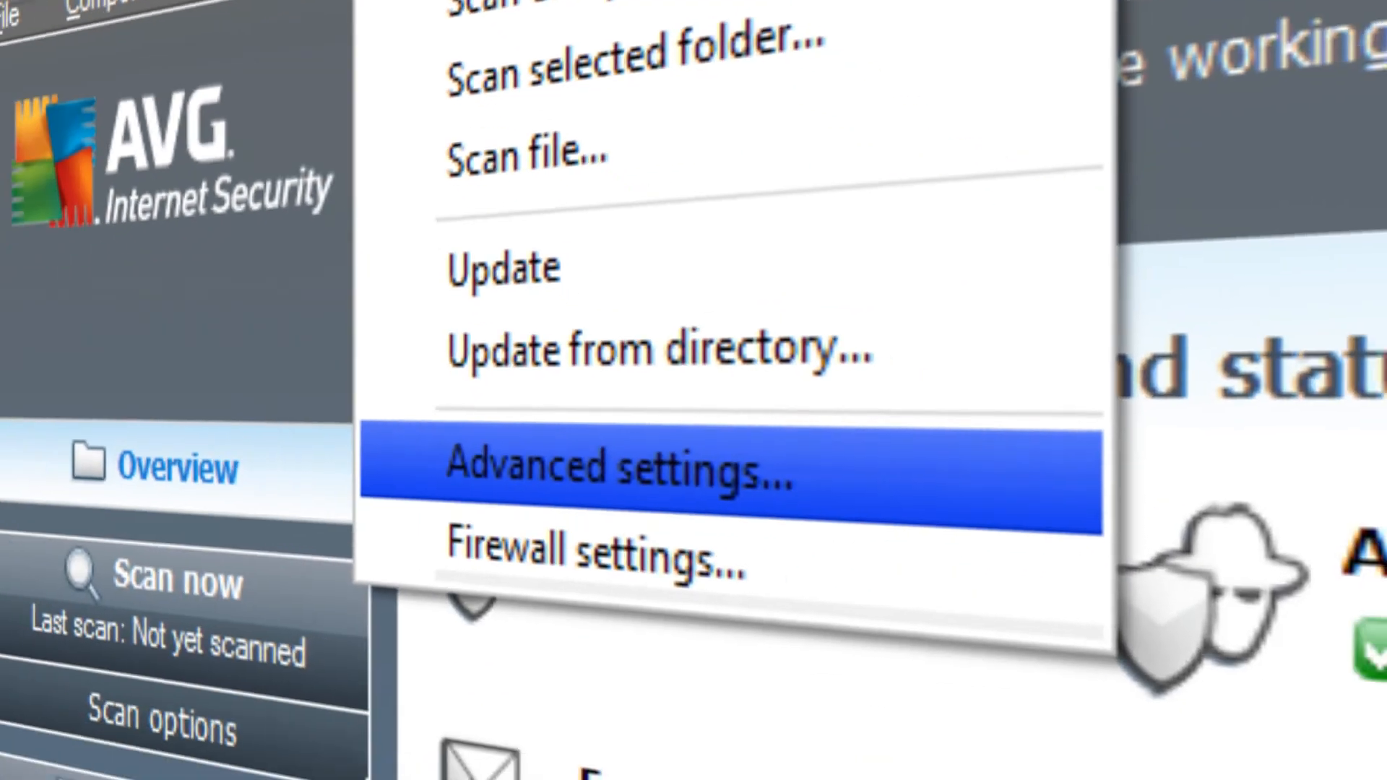
- In Advanced settings, tick 'Temporarily disable AVG protection'
left_click(619, 467)
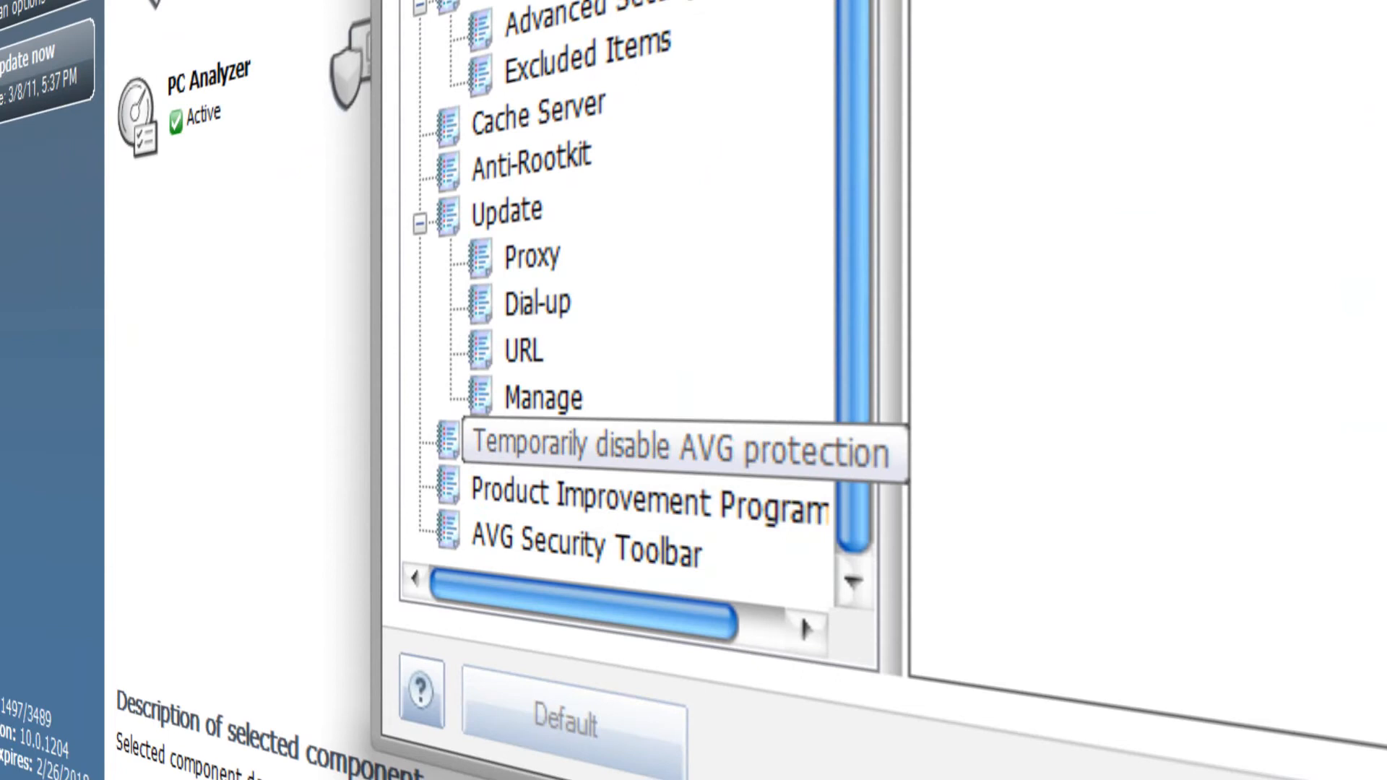
left_click(677, 444)
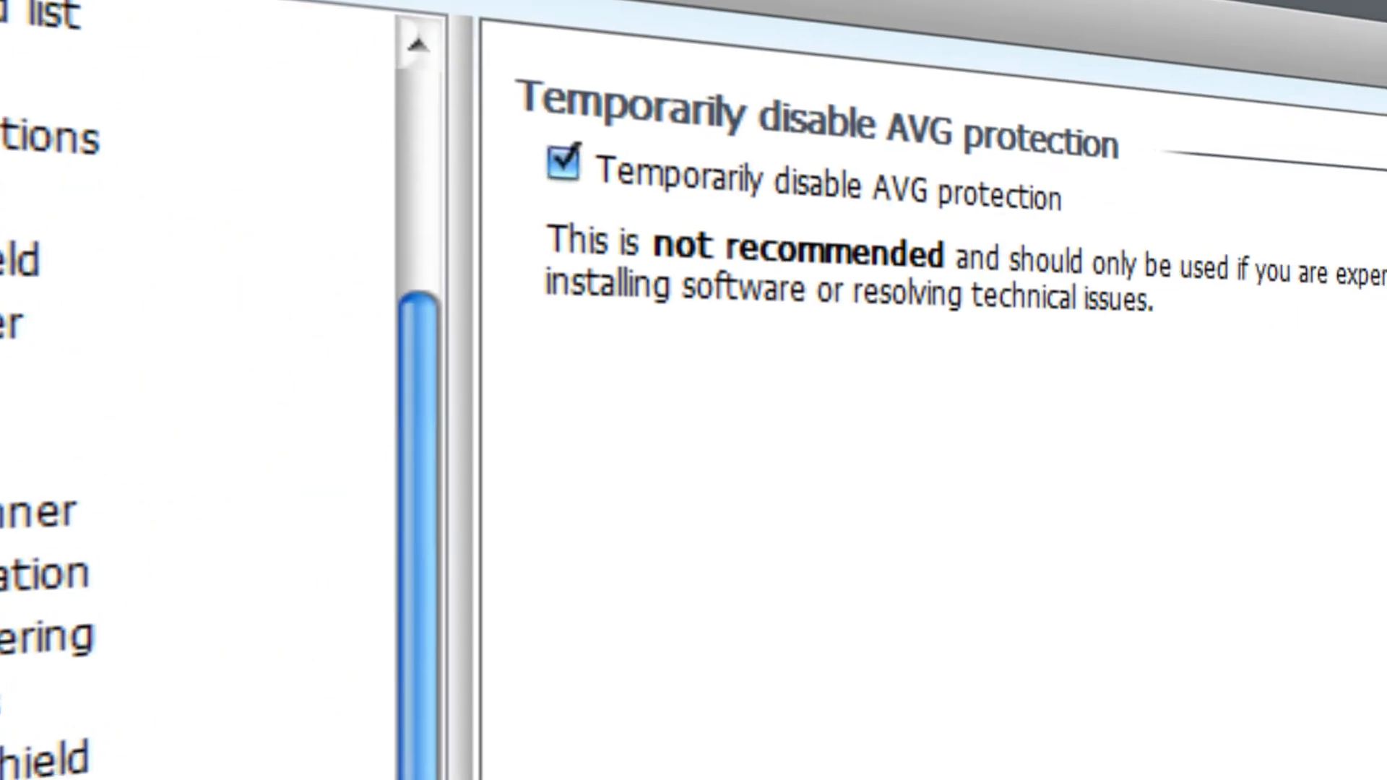
left_click(563, 165)
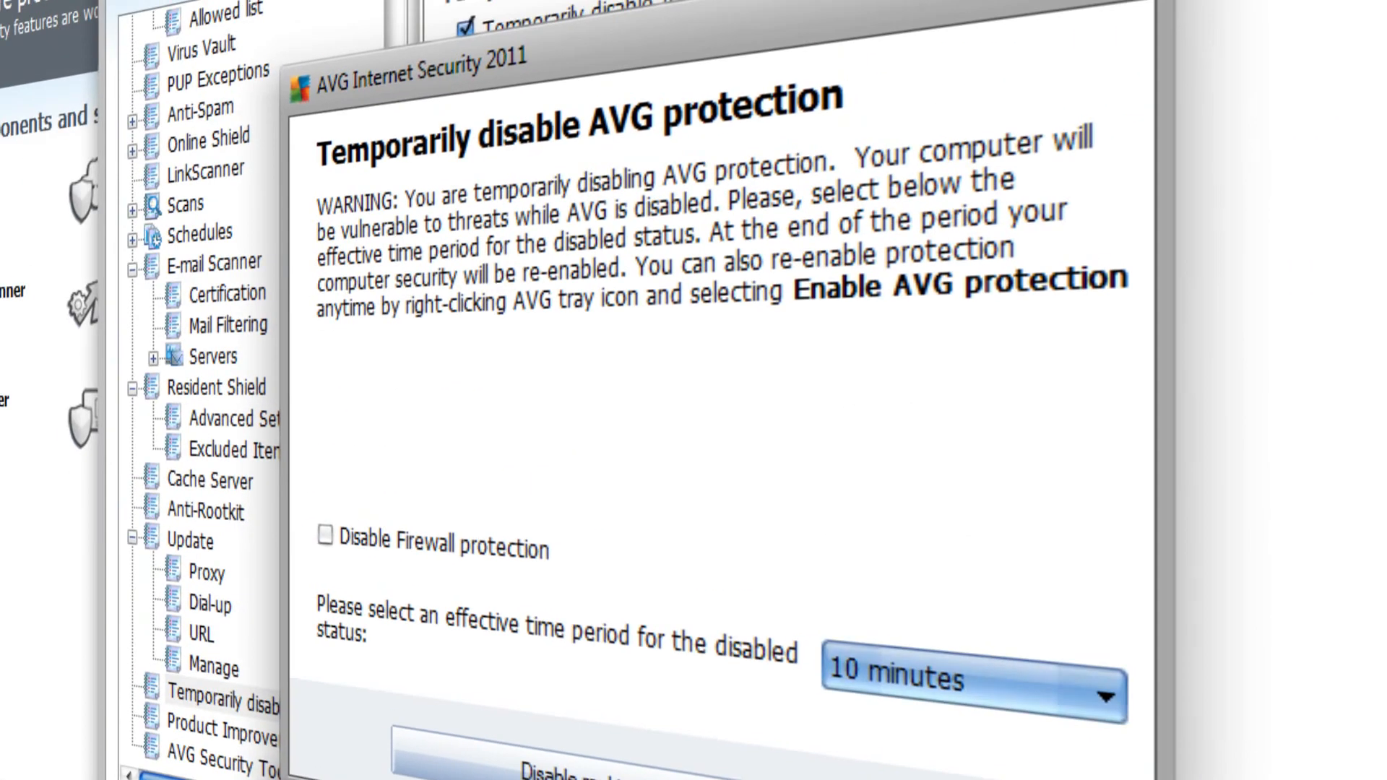
- Set the disable period to 5 minutes and disable real-time protection
left_click(324, 535)
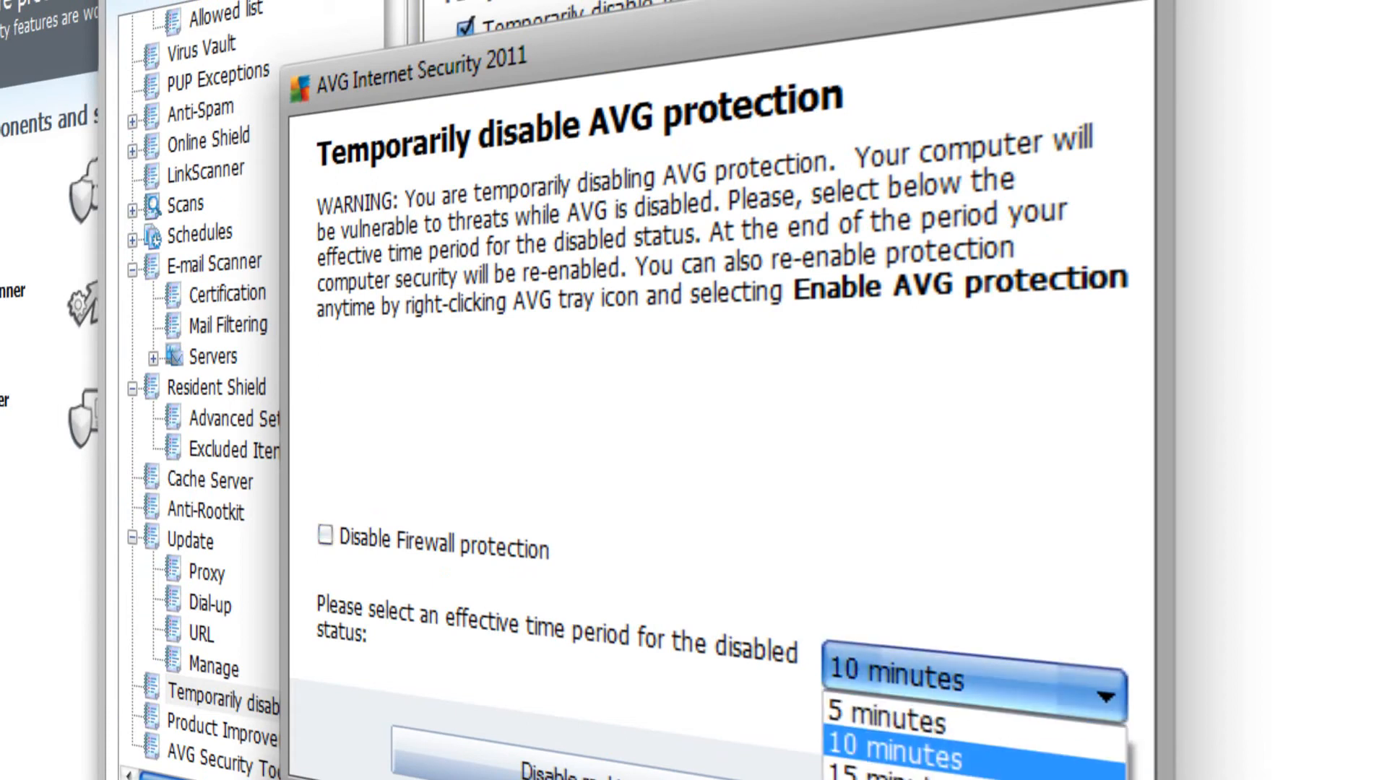
left_click(886, 722)
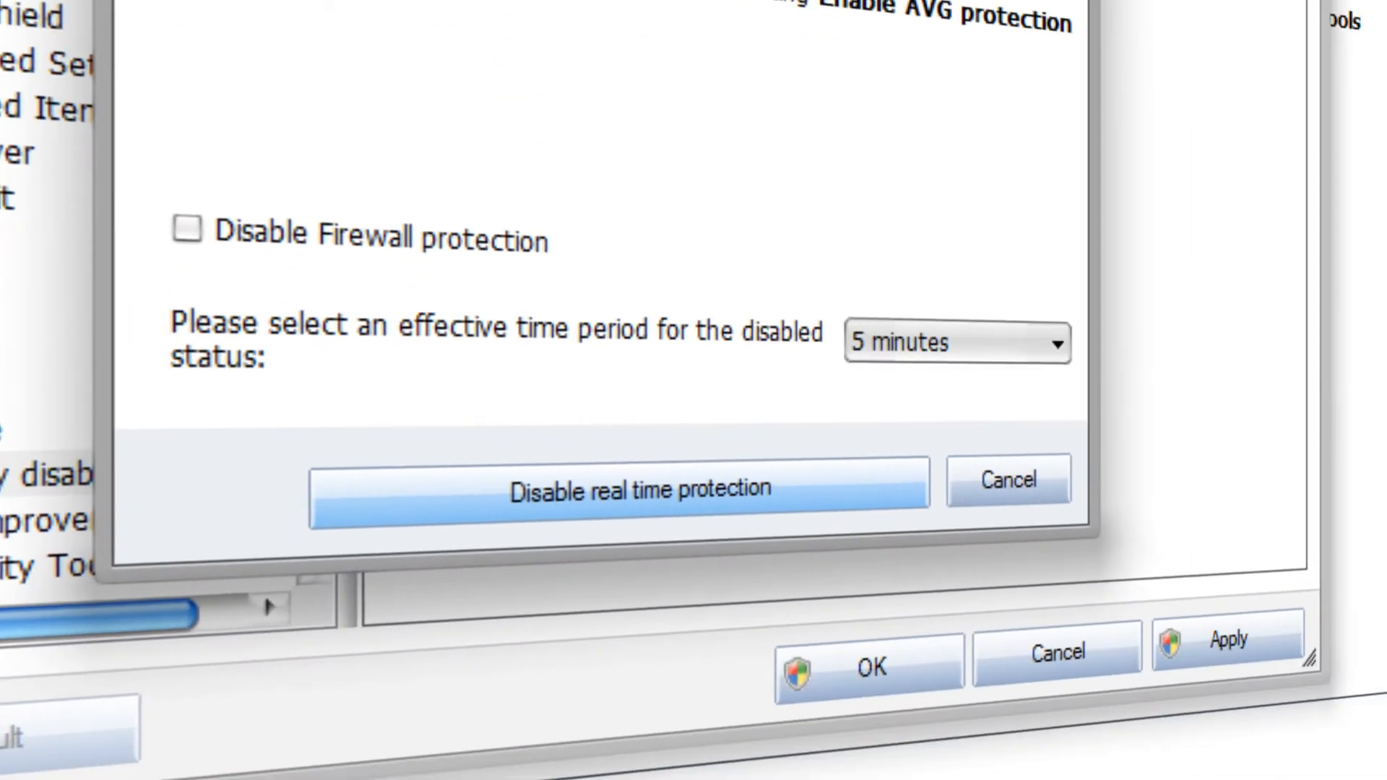
left_click(1007, 481)
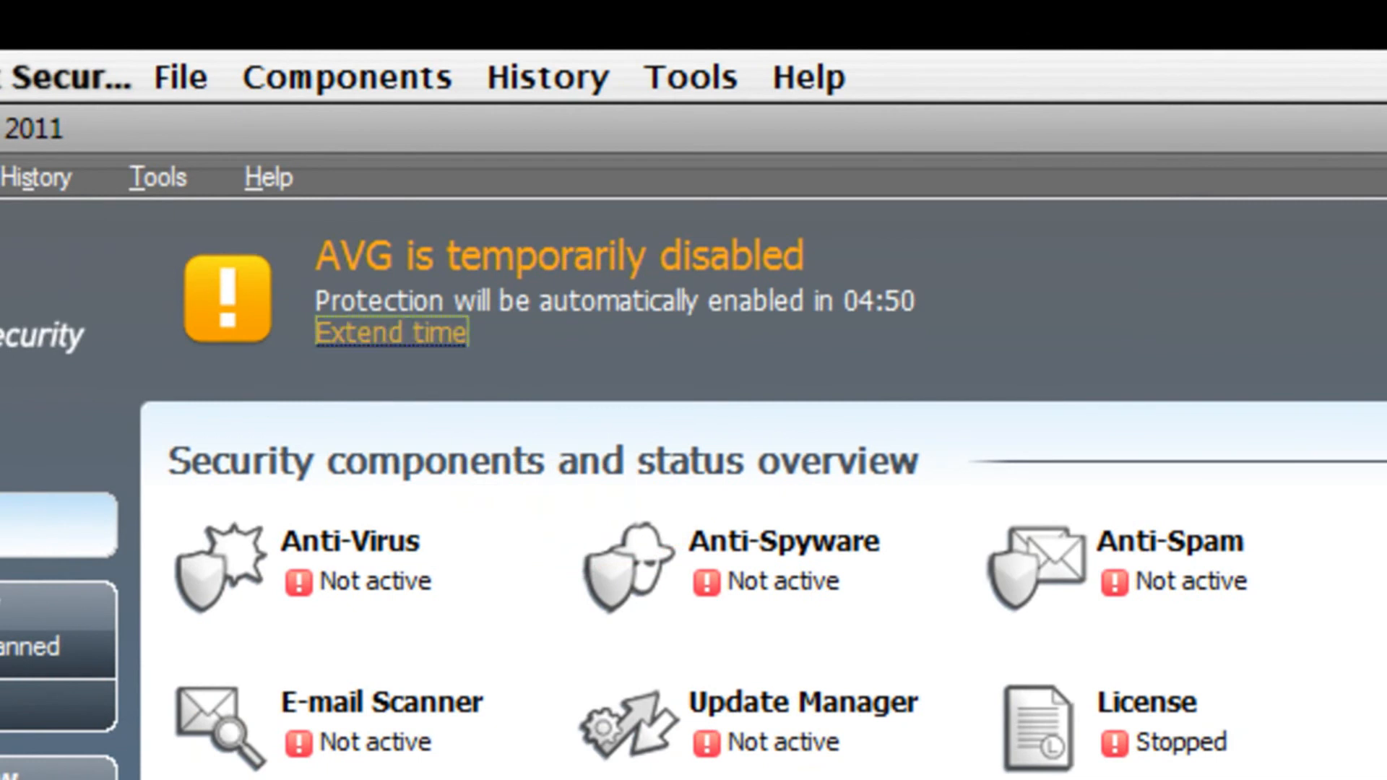
- Extend the disable time to 15 minutes, keeping real-time protection disabled
left_click(392, 332)
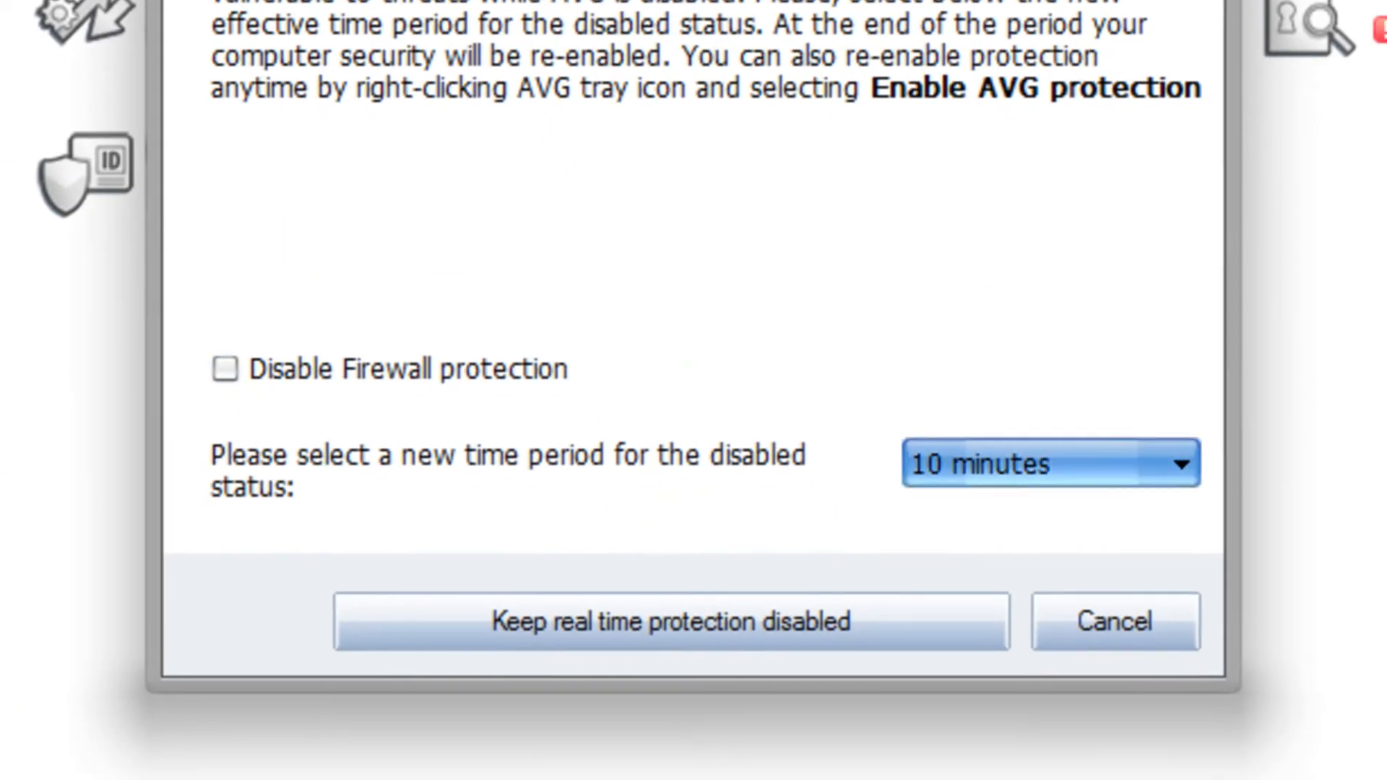
left_click(1183, 462)
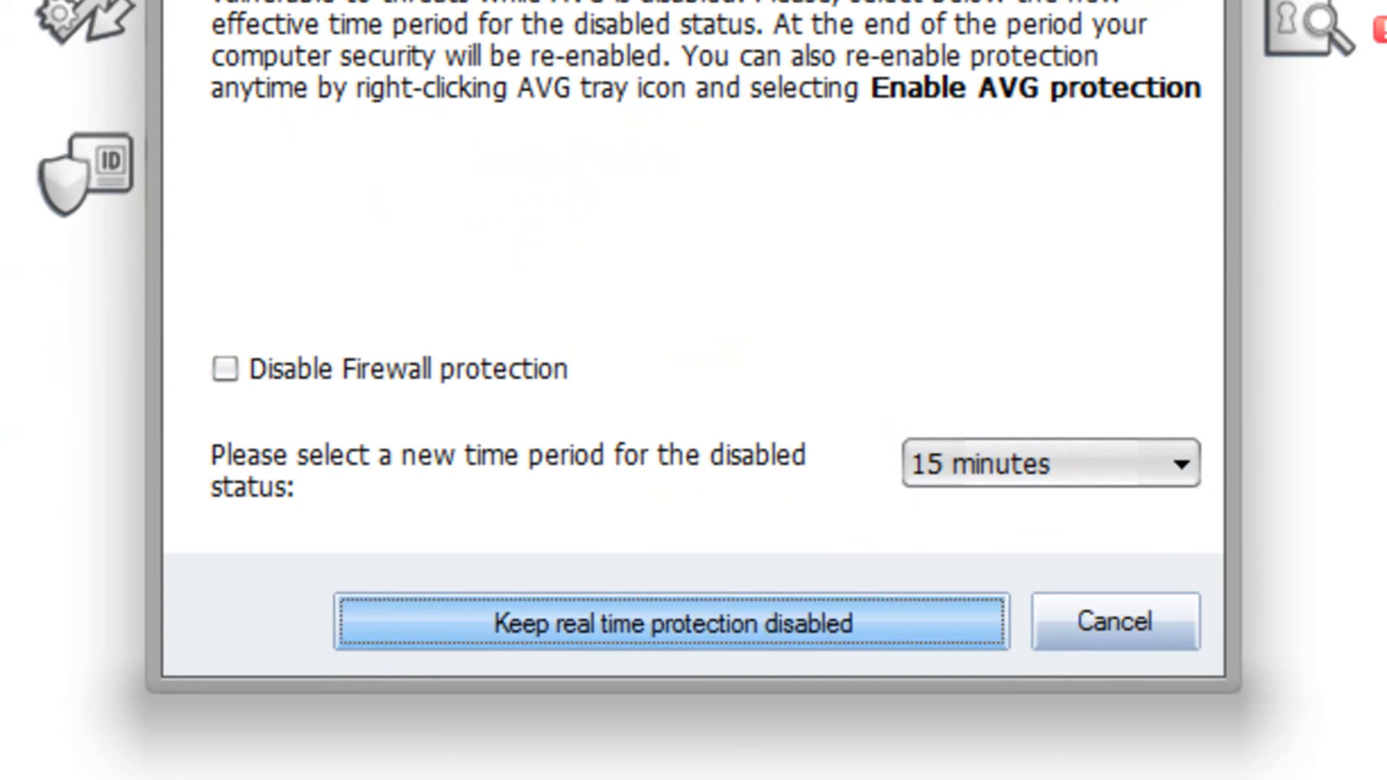
left_click(669, 622)
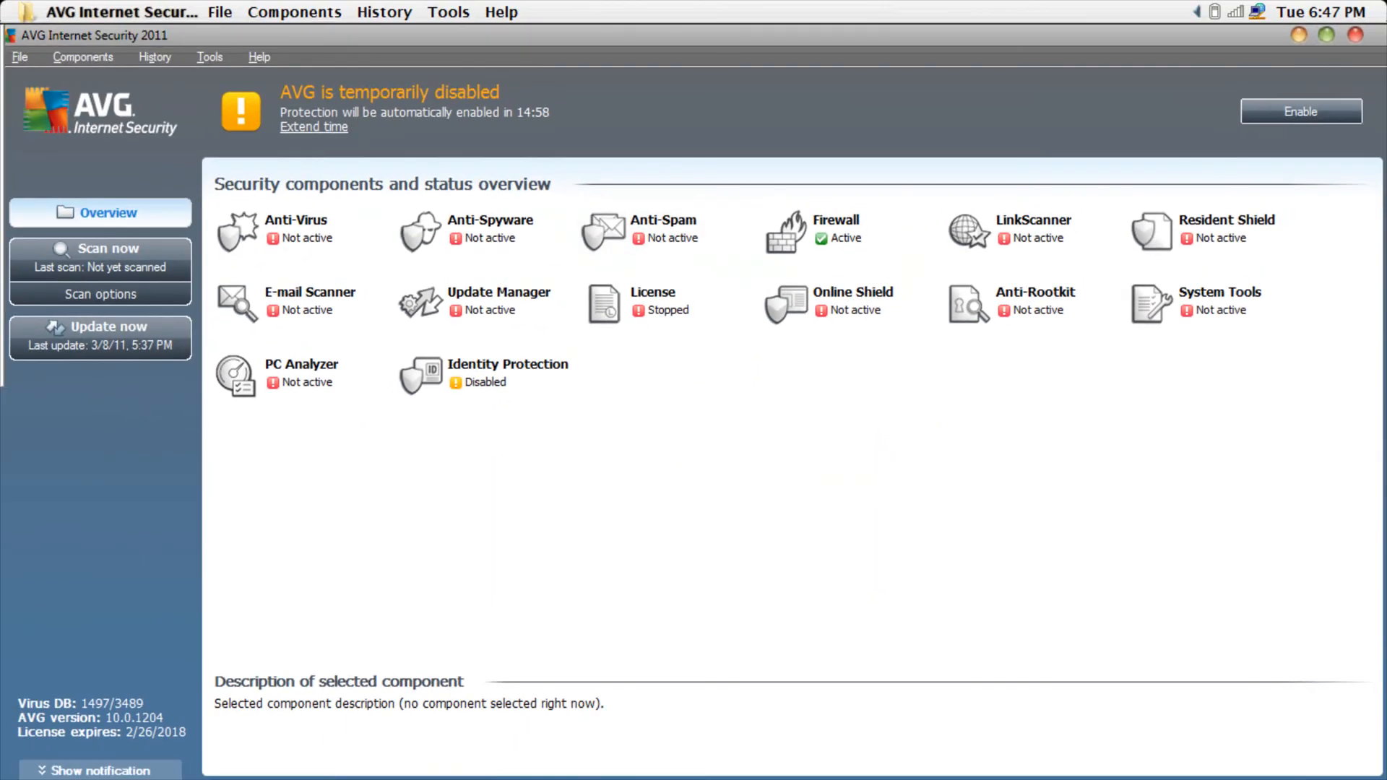